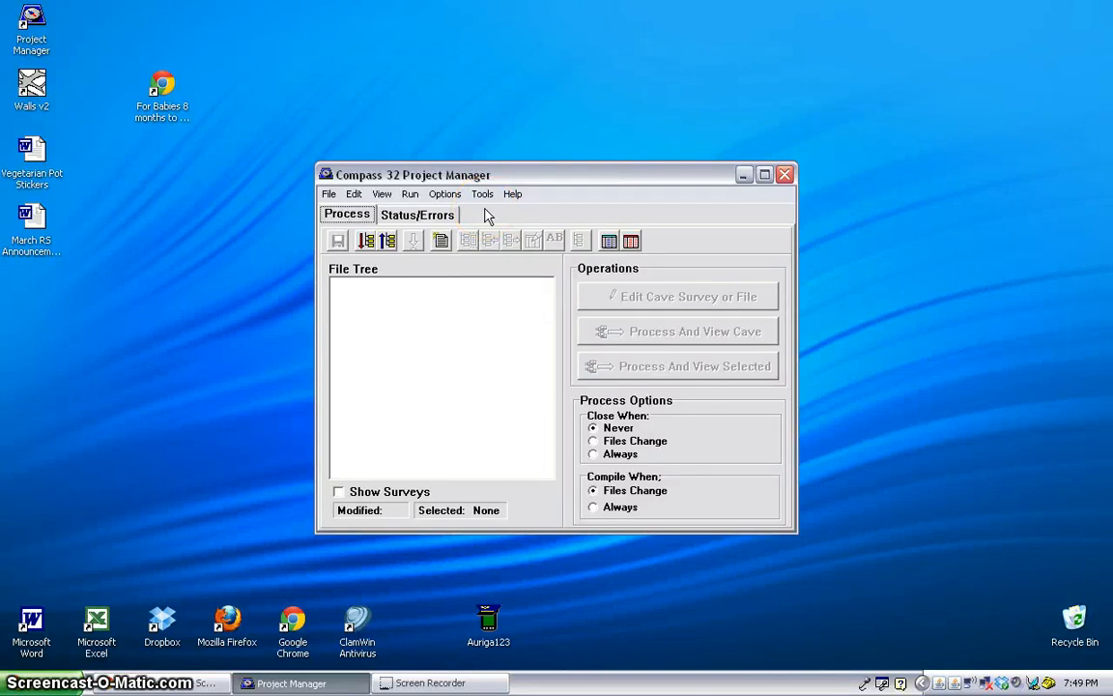
mouse_move(435, 183)
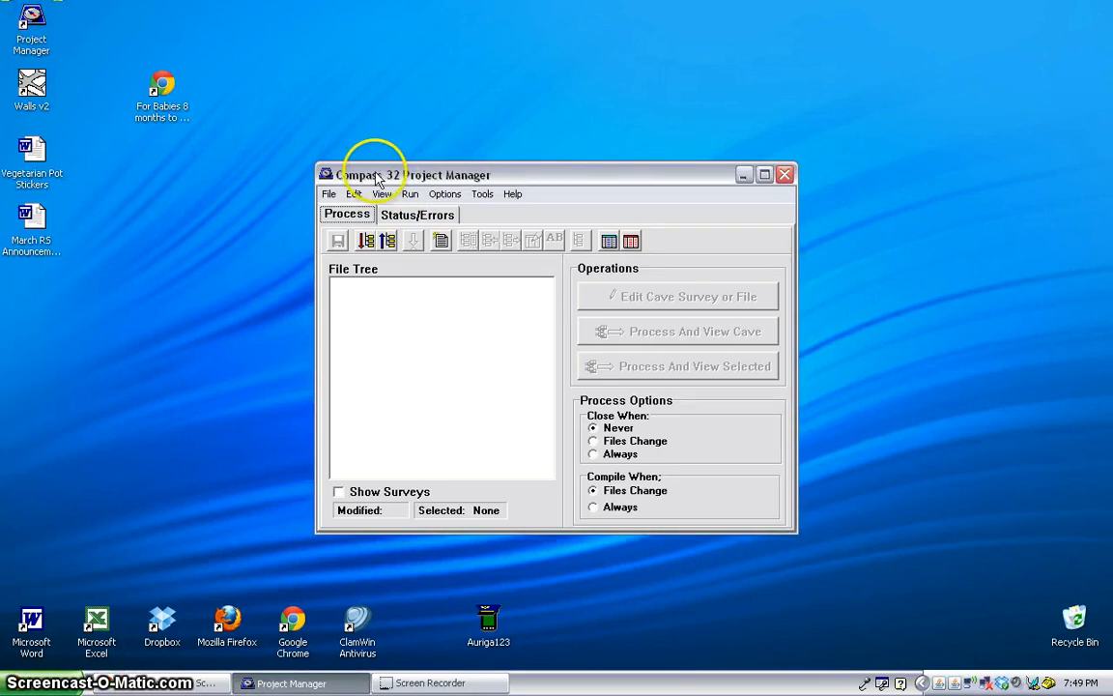
Show the File menu's project and survey file creation commands.
left_click(329, 194)
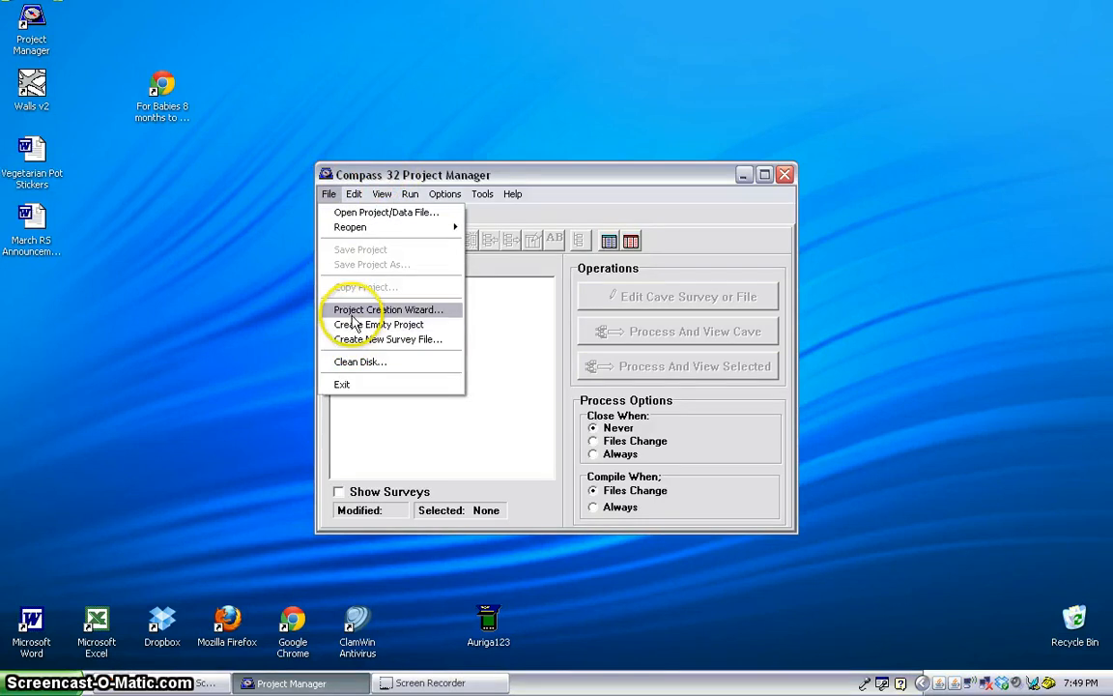
mouse_move(379, 323)
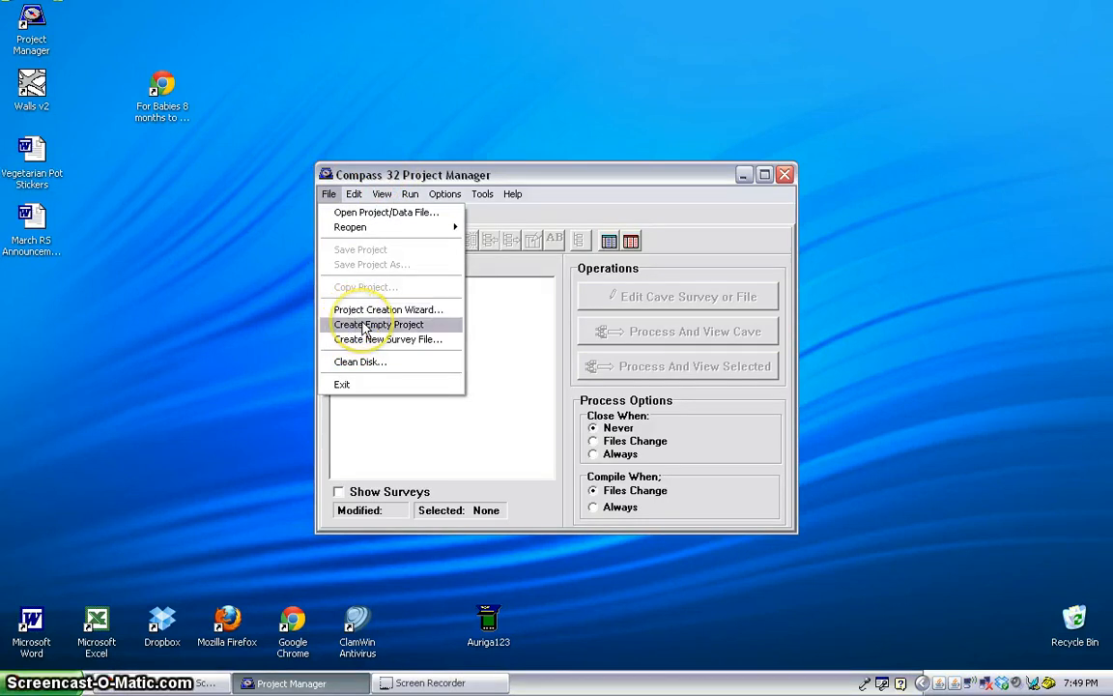
mouse_move(388, 340)
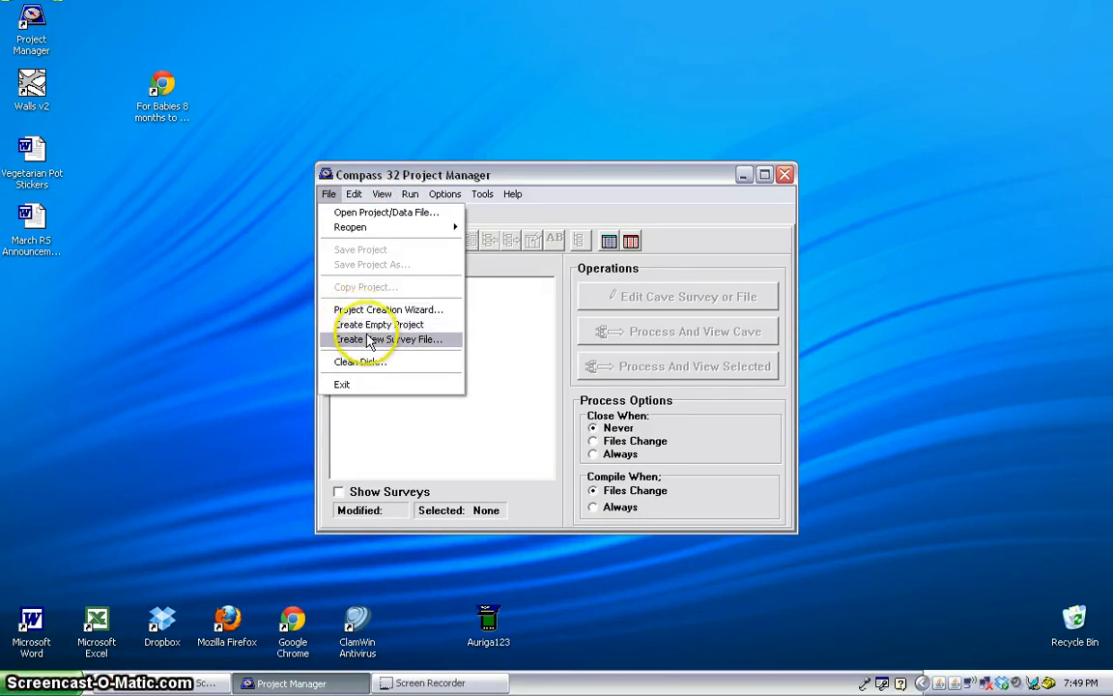
mouse_move(379, 324)
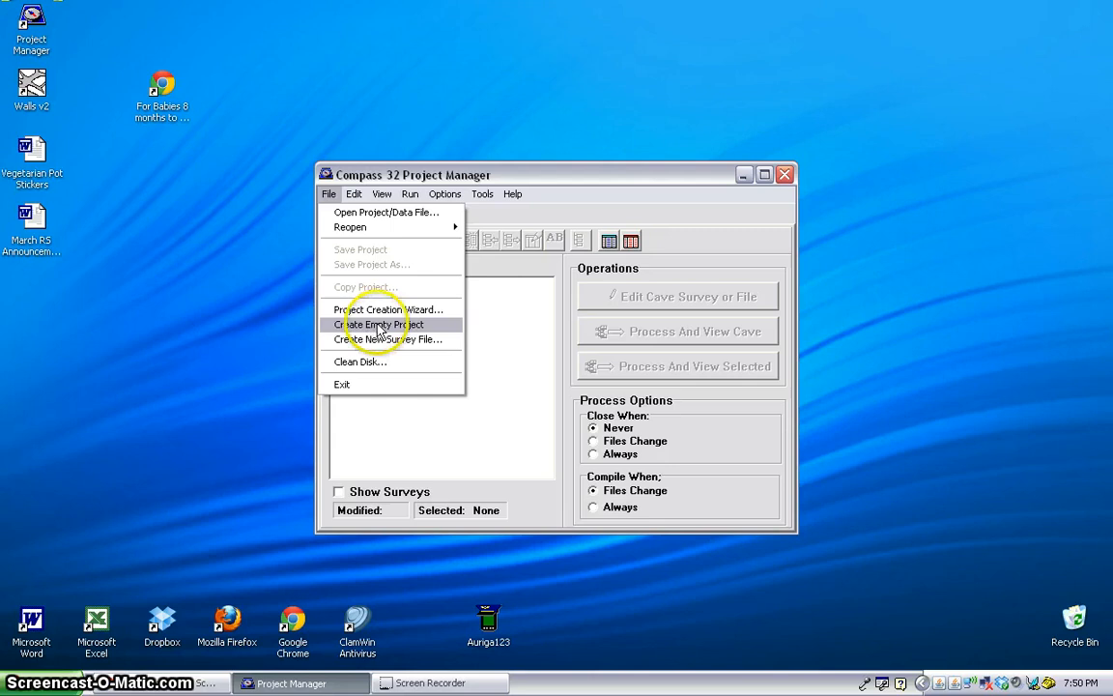
mouse_move(390, 339)
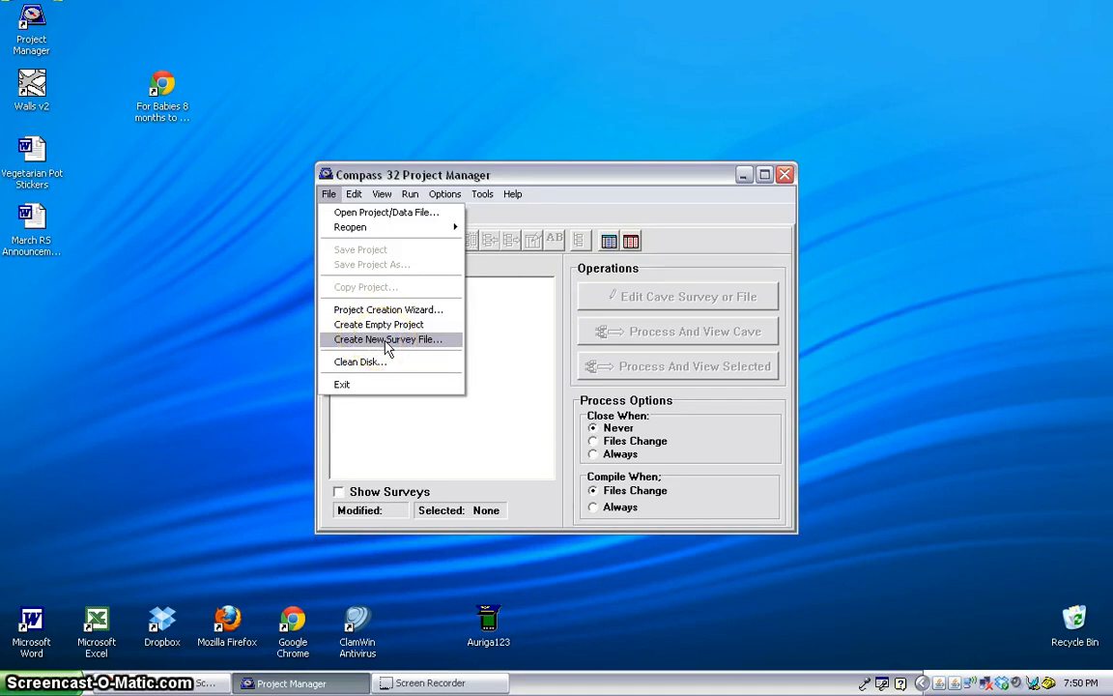
mouse_move(379, 323)
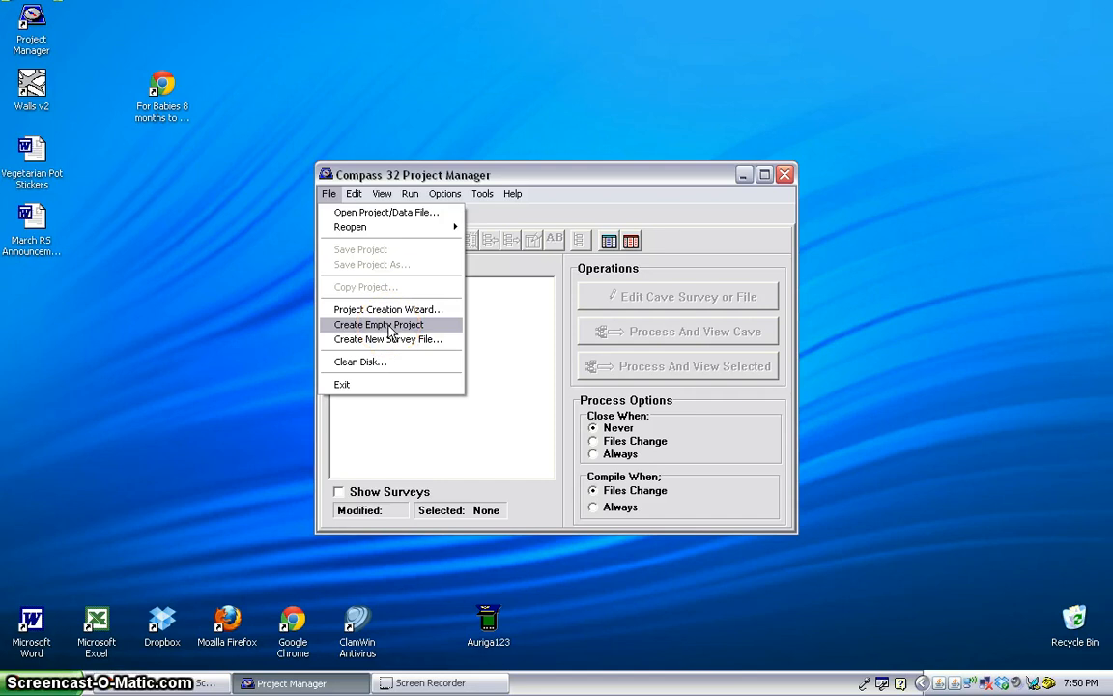
mouse_move(387, 340)
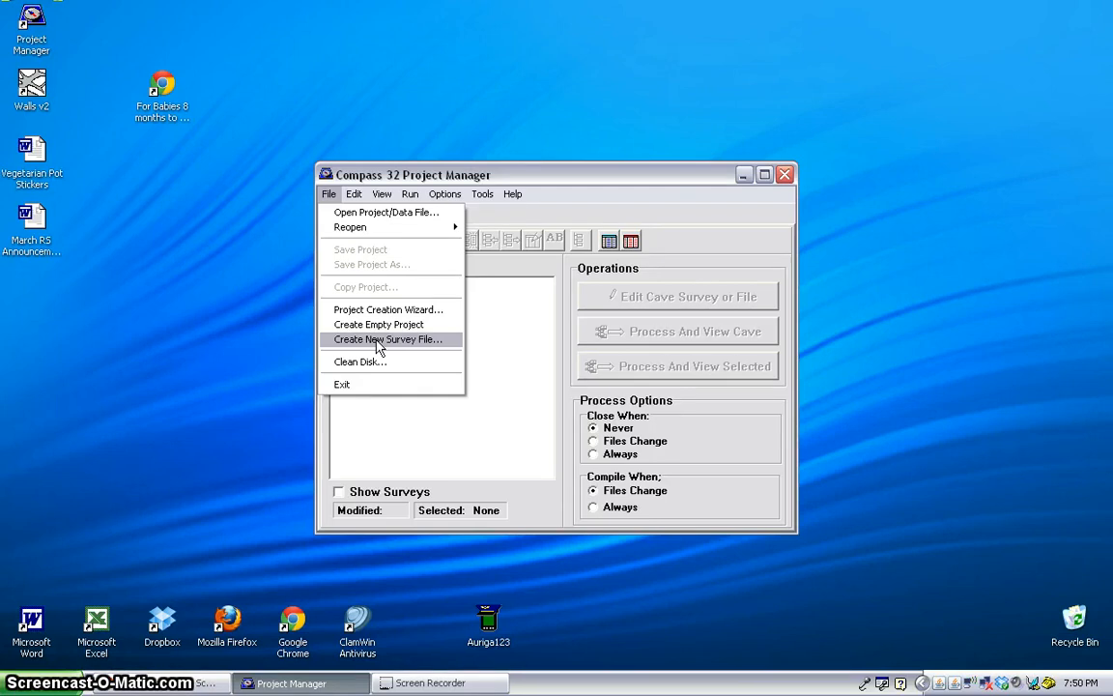
Create an empty project named SuperCaveSystem and save it to the Desktop.
left_click(390, 339)
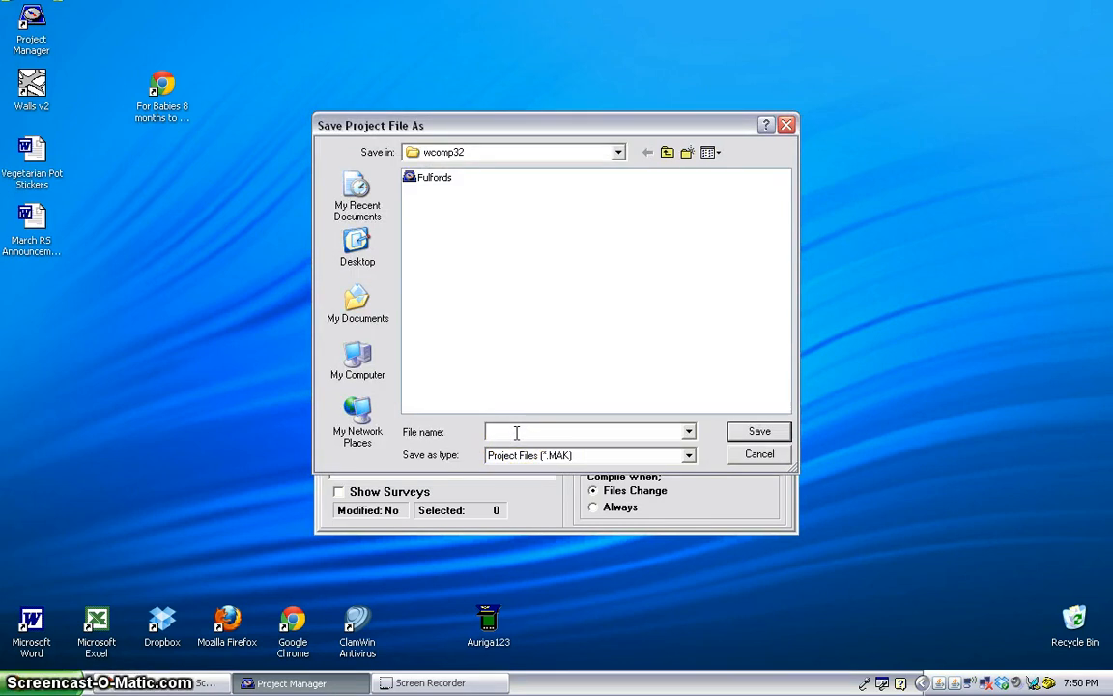
type("SuperCave")
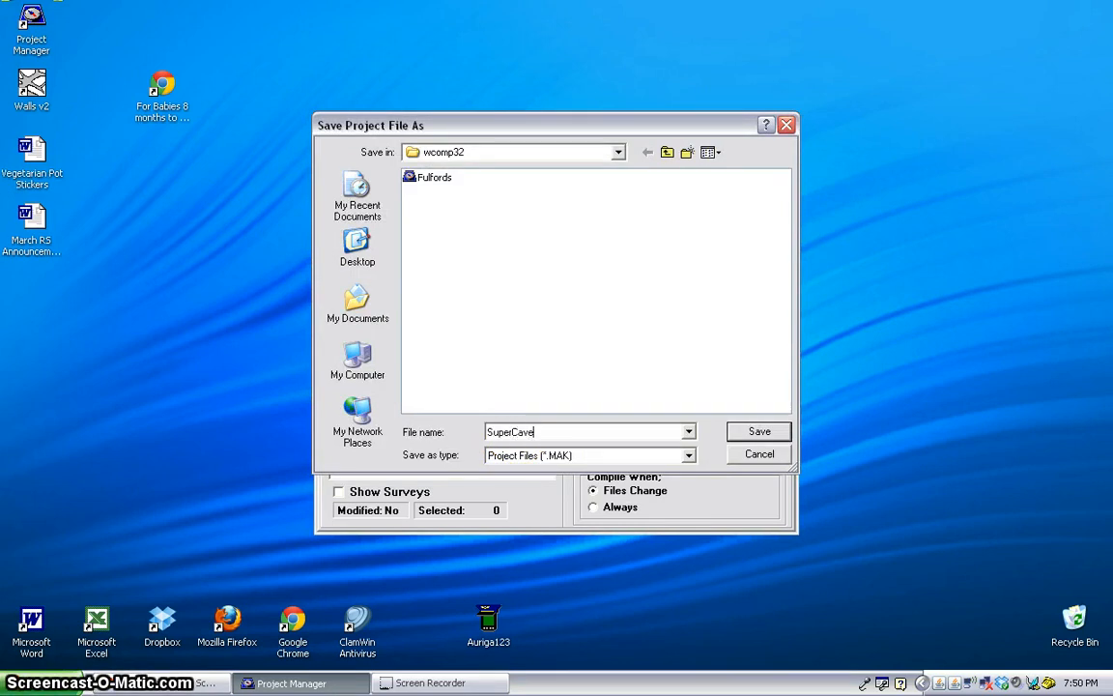
type("System")
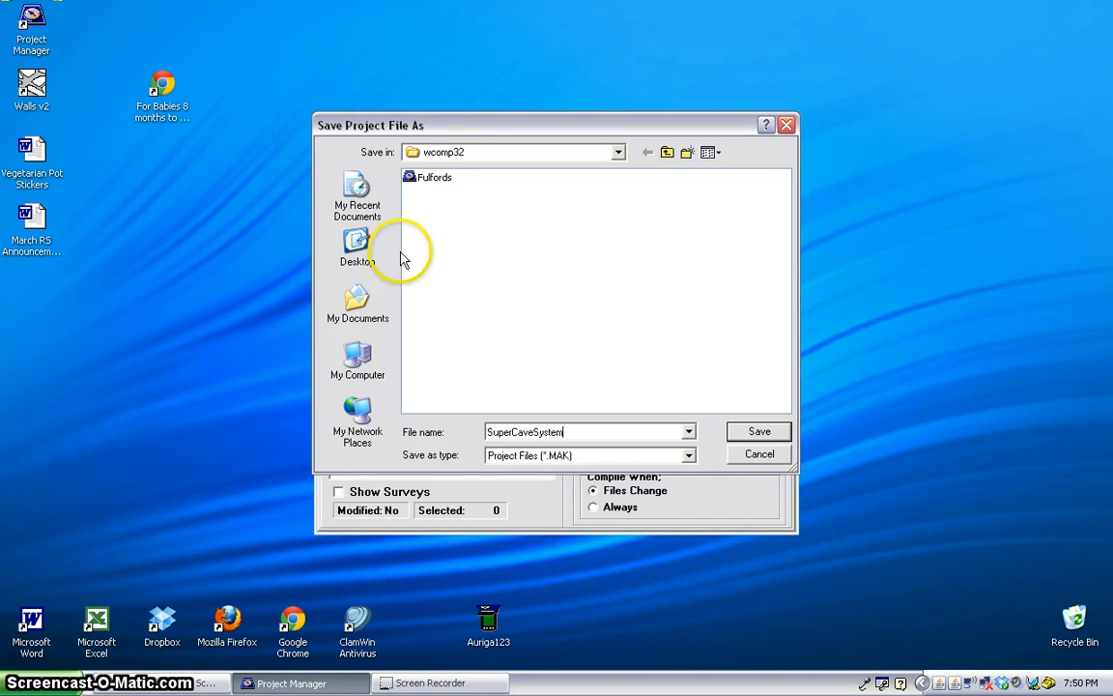
left_click(356, 249)
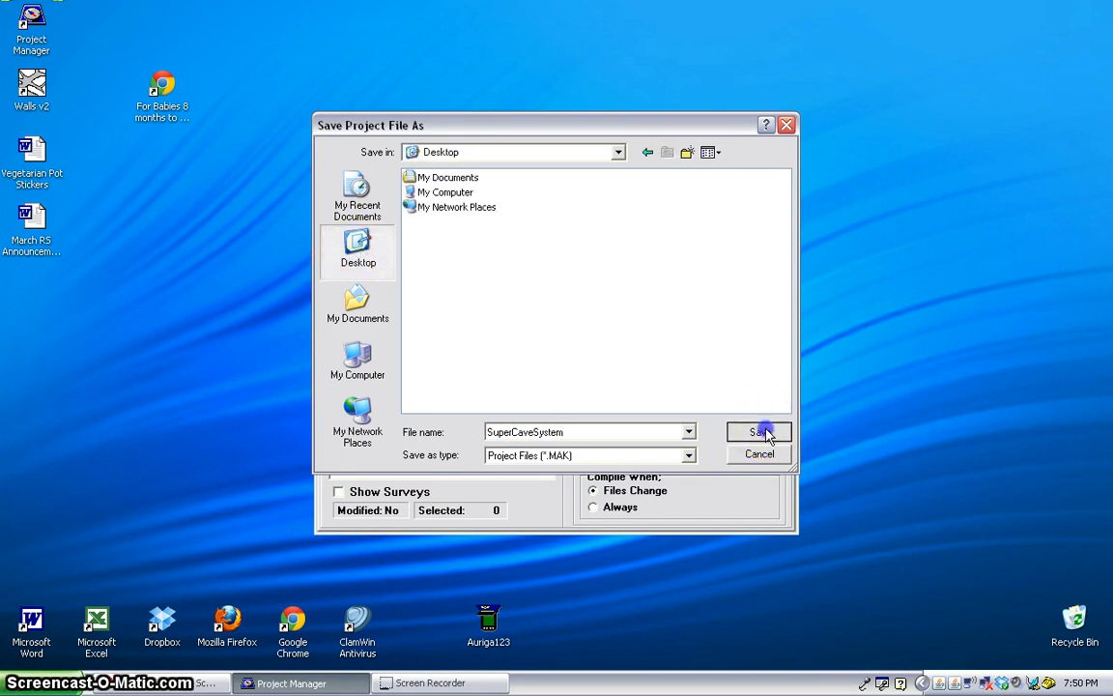
left_click(758, 432)
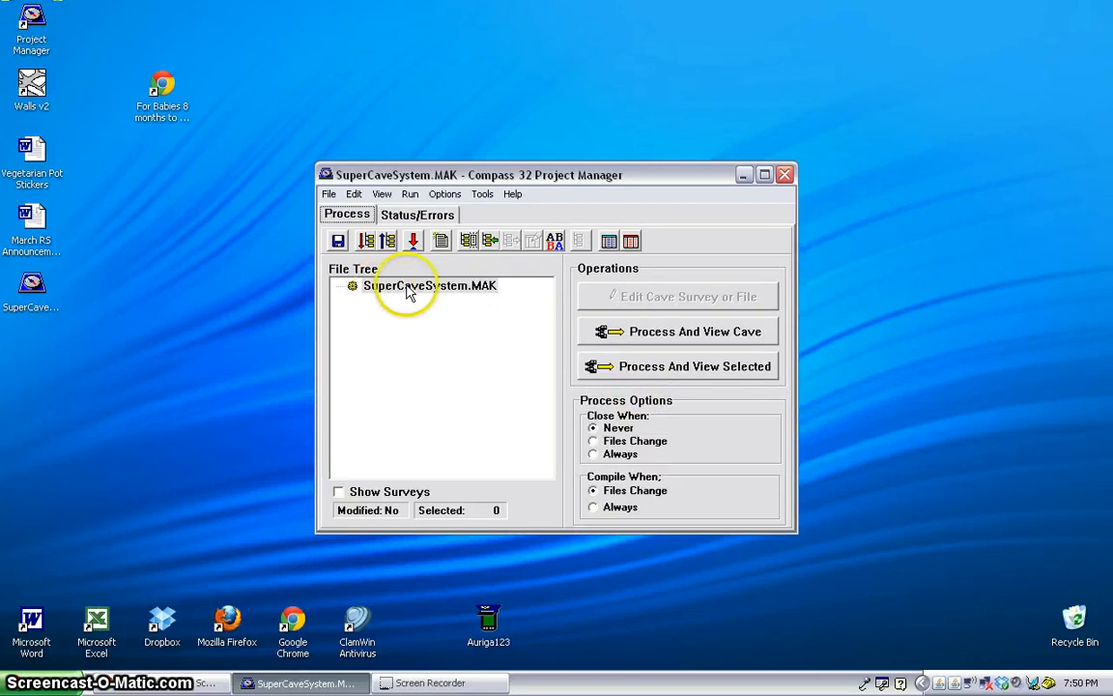
Start a new survey file and enter 'A' as the first survey's name.
left_click(329, 193)
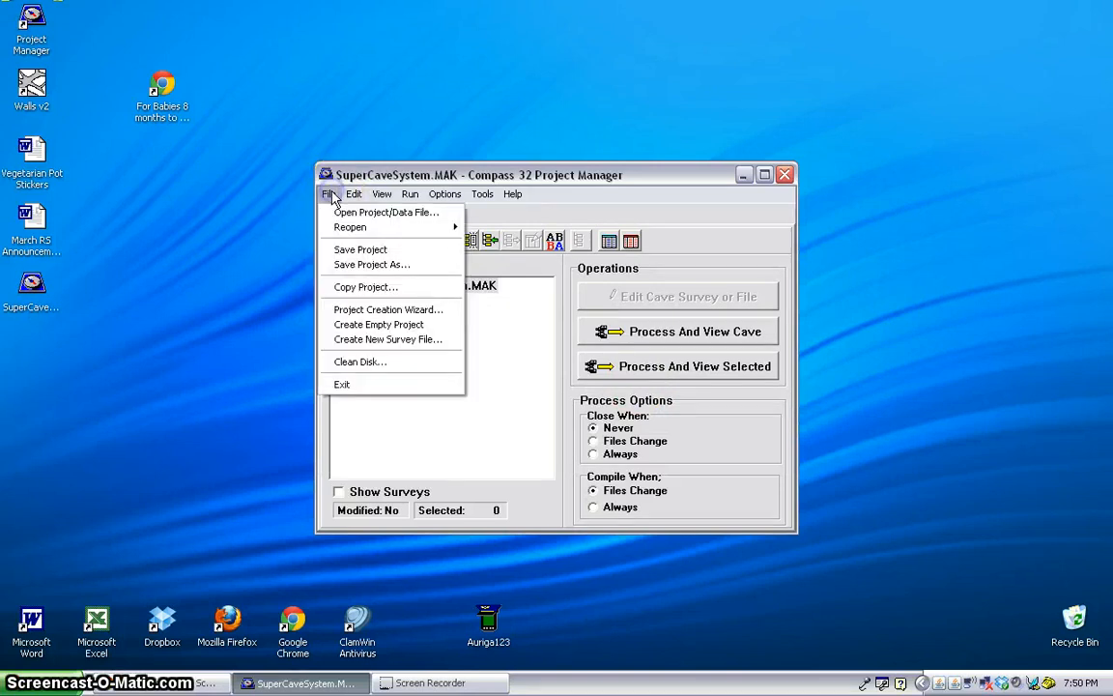
left_click(388, 340)
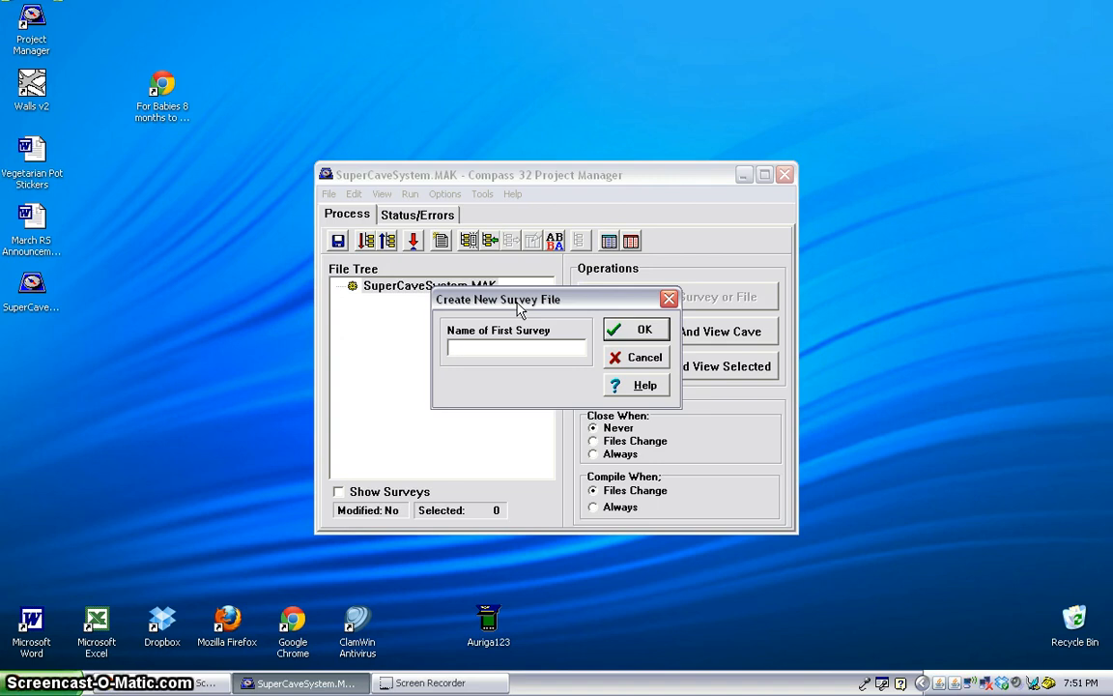
left_click(517, 346)
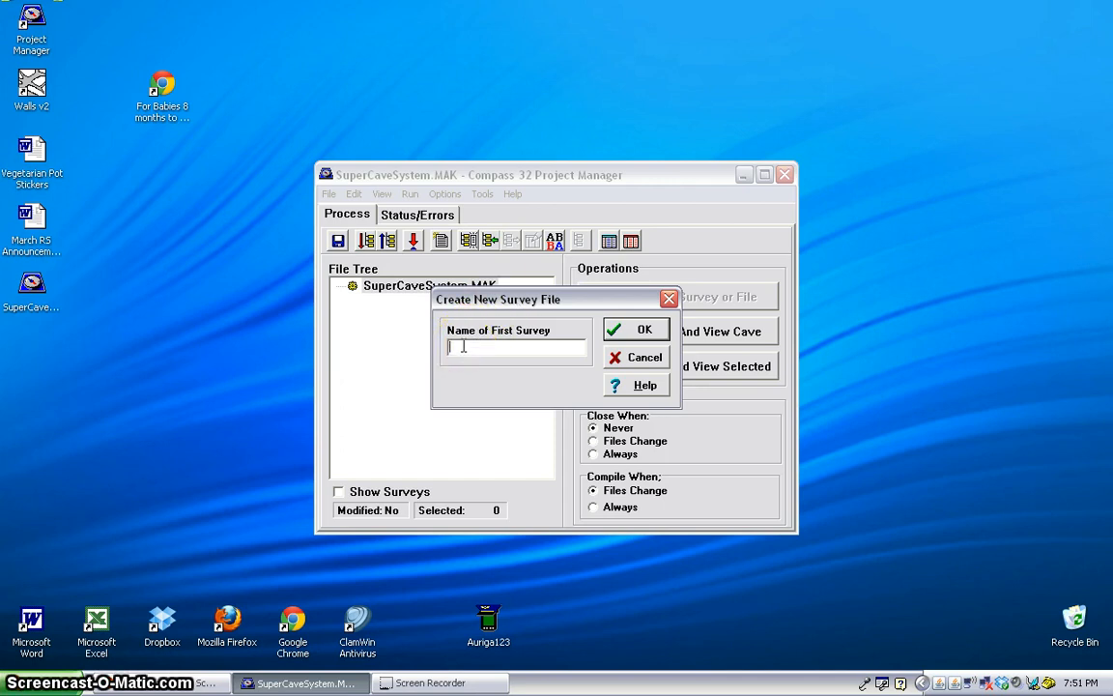
type("A")
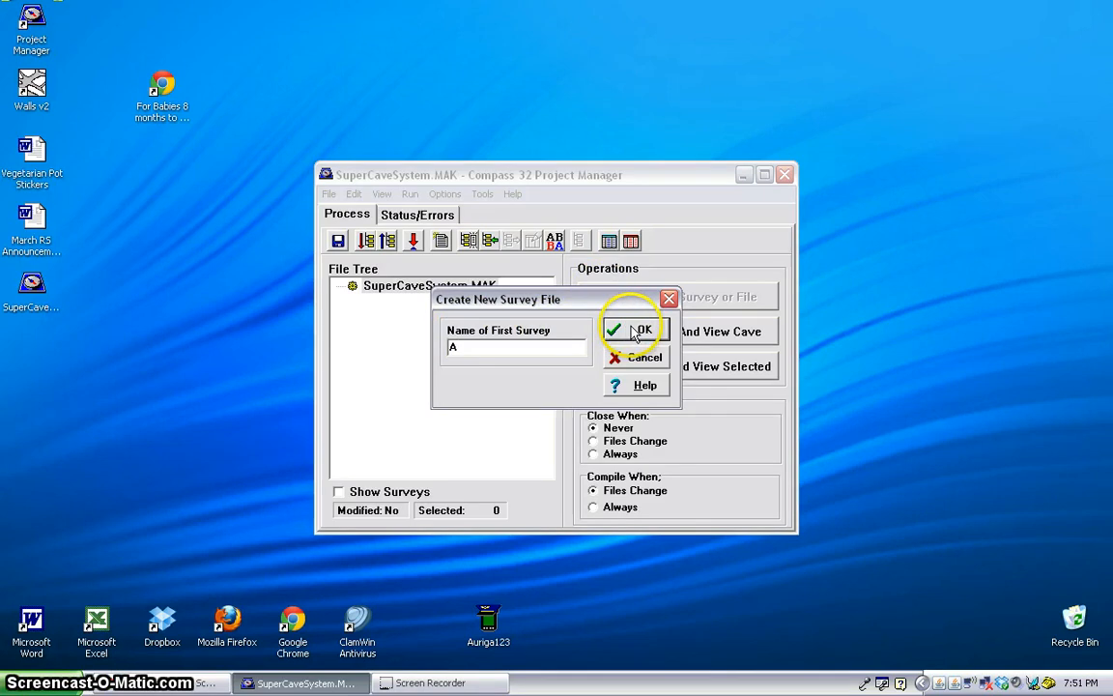
left_click(636, 329)
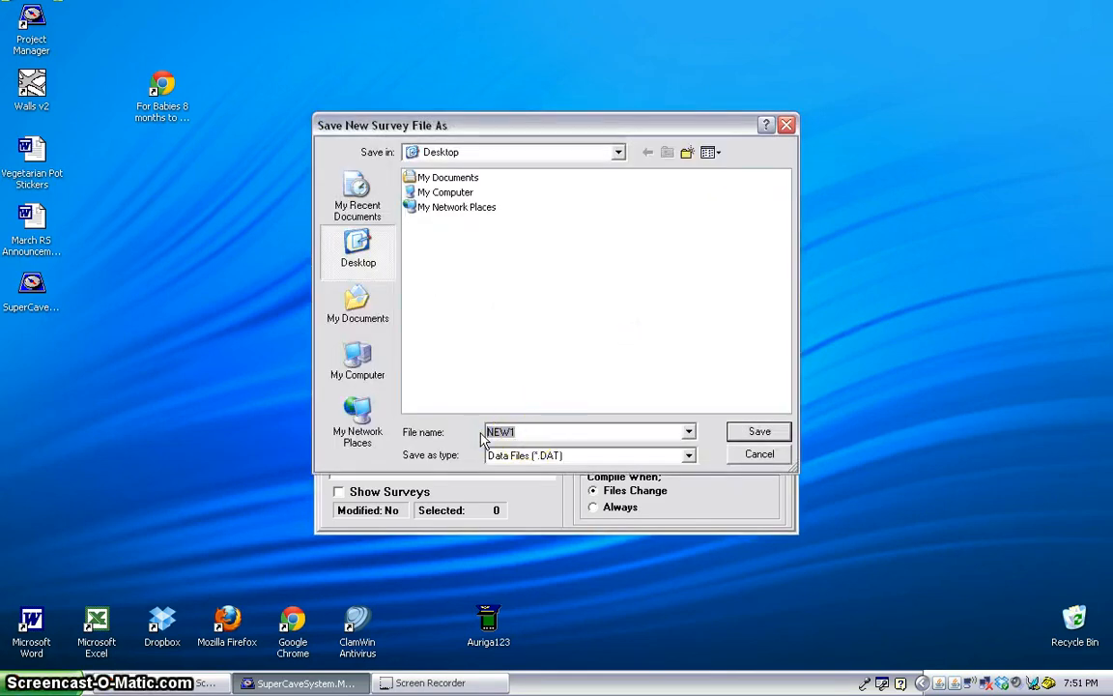
type("SuperDuperCave")
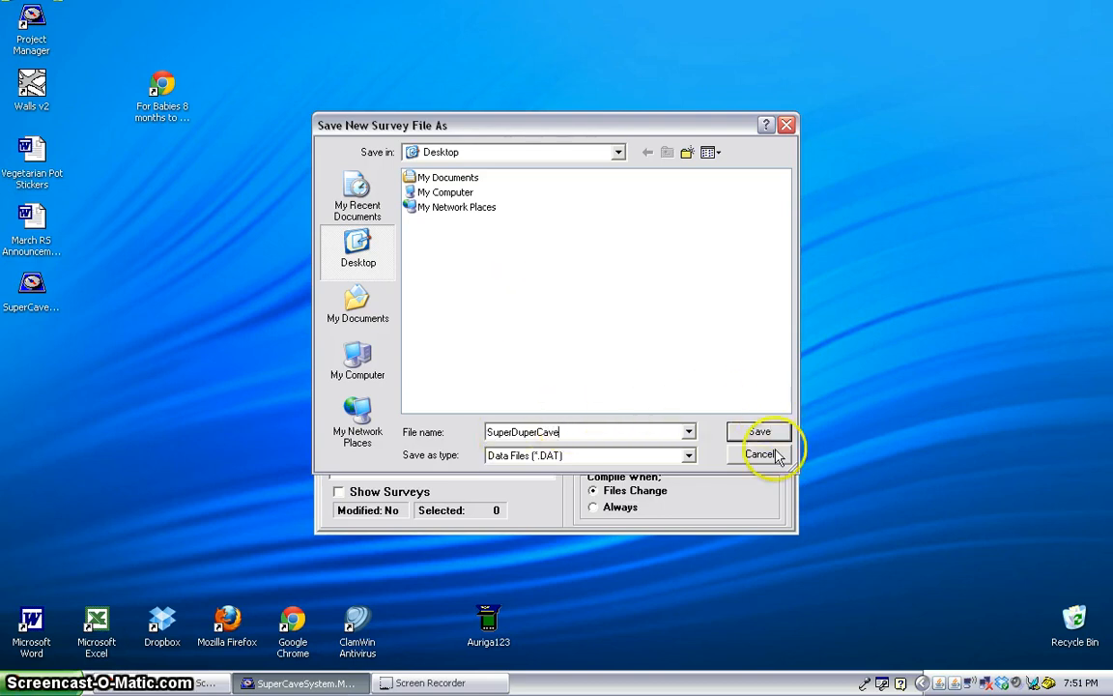
left_click(761, 431)
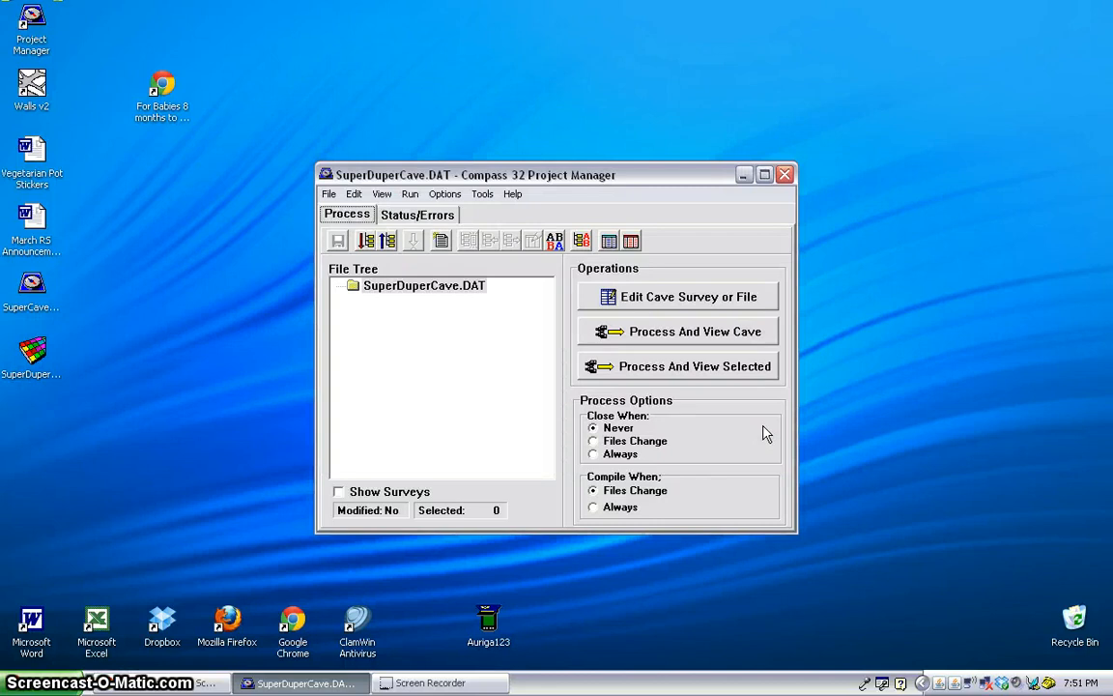
mouse_move(459, 302)
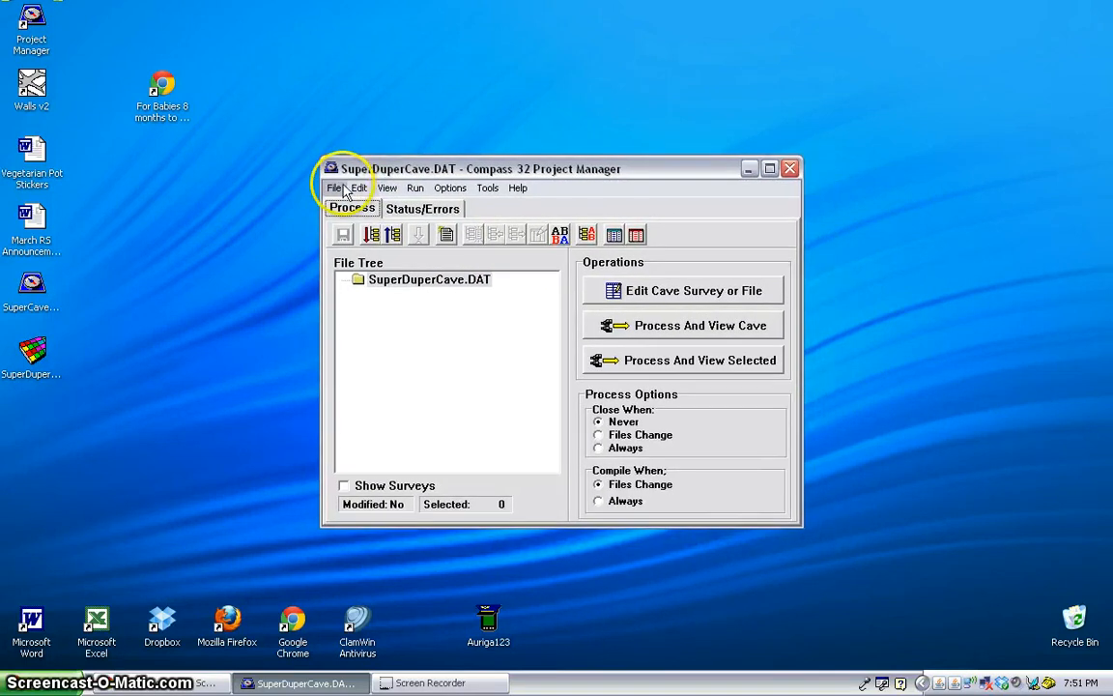
Reopen SuperCaveSystem.MAK from the recent files list.
left_click(335, 187)
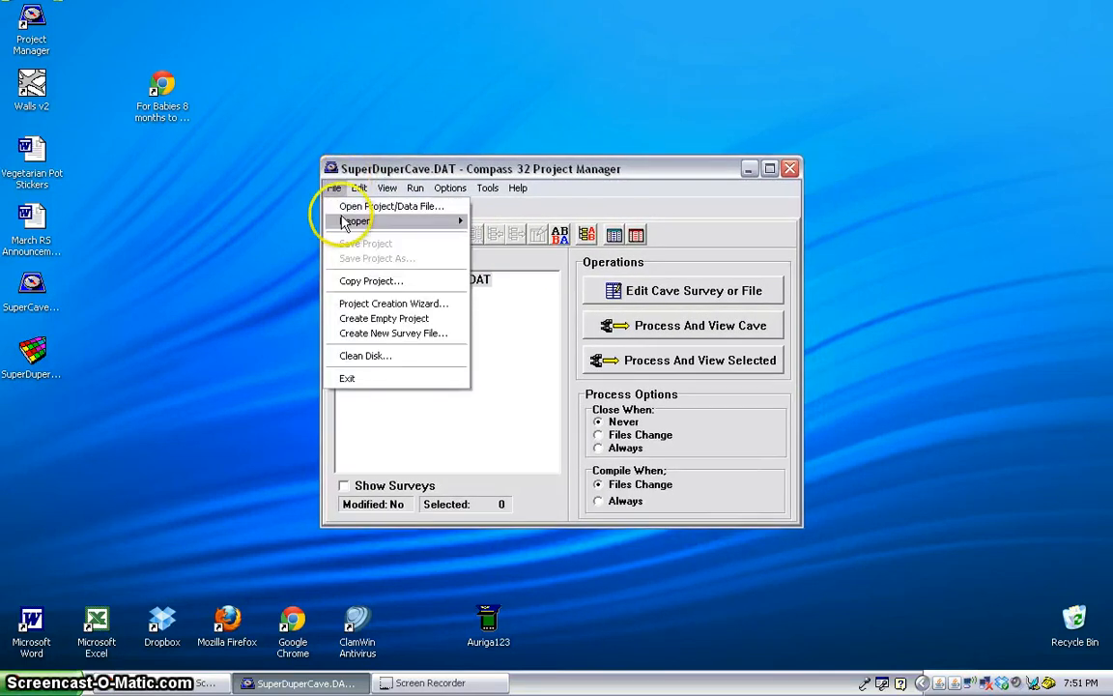
left_click(354, 221)
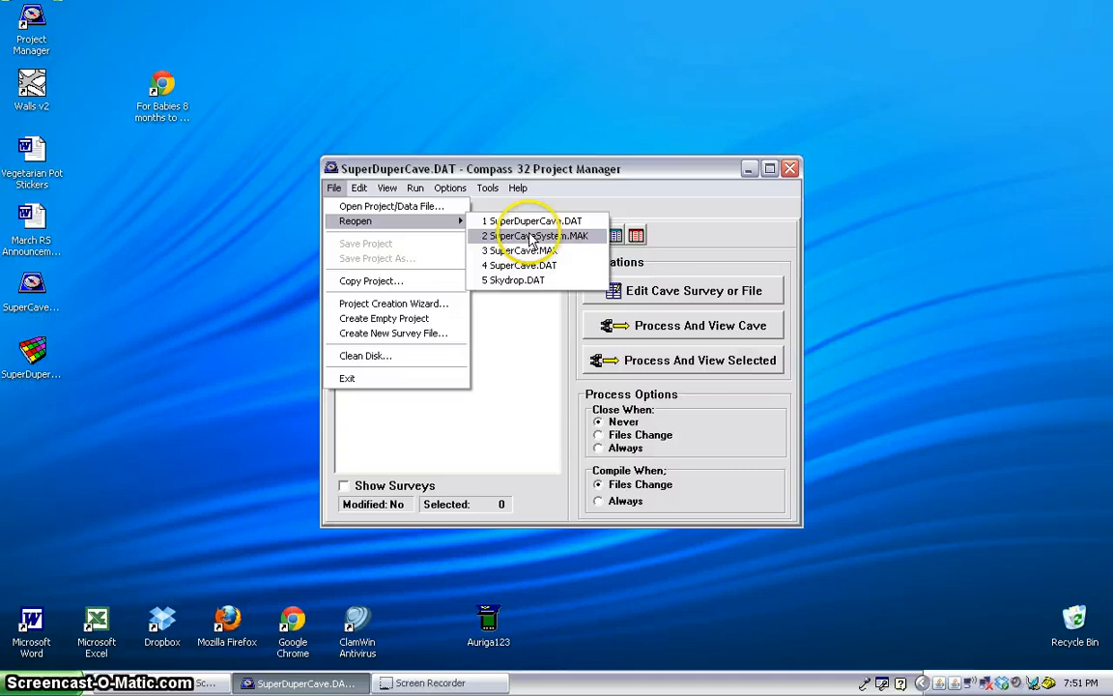
left_click(528, 236)
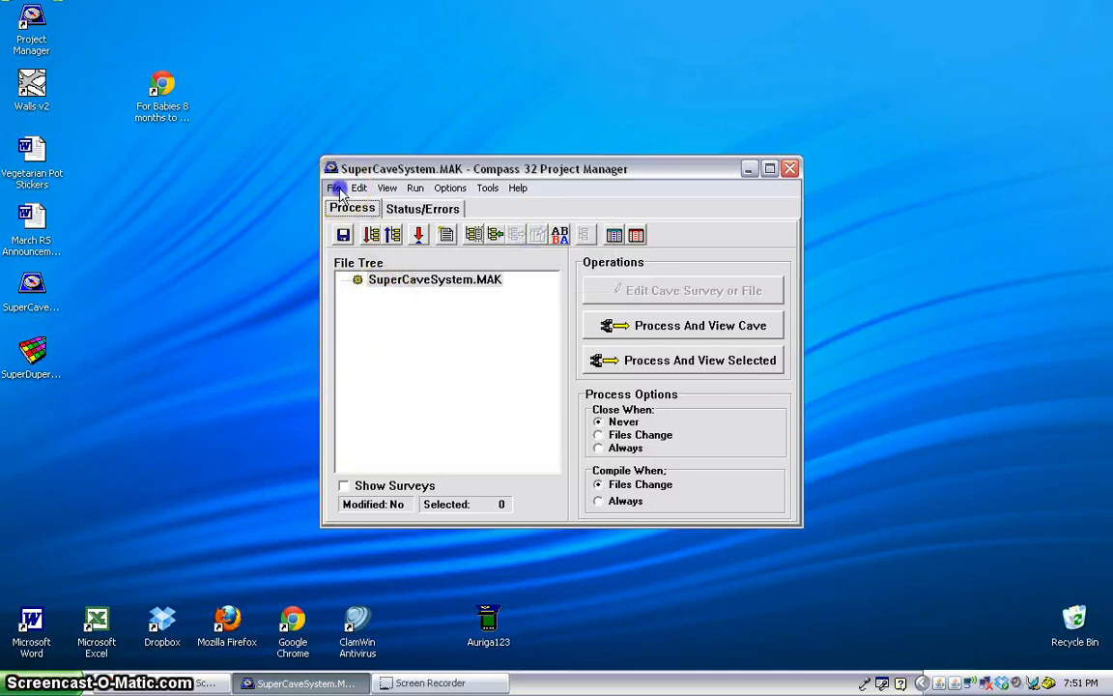
Begin creating a new survey file in the project, then cancel it.
left_click(335, 187)
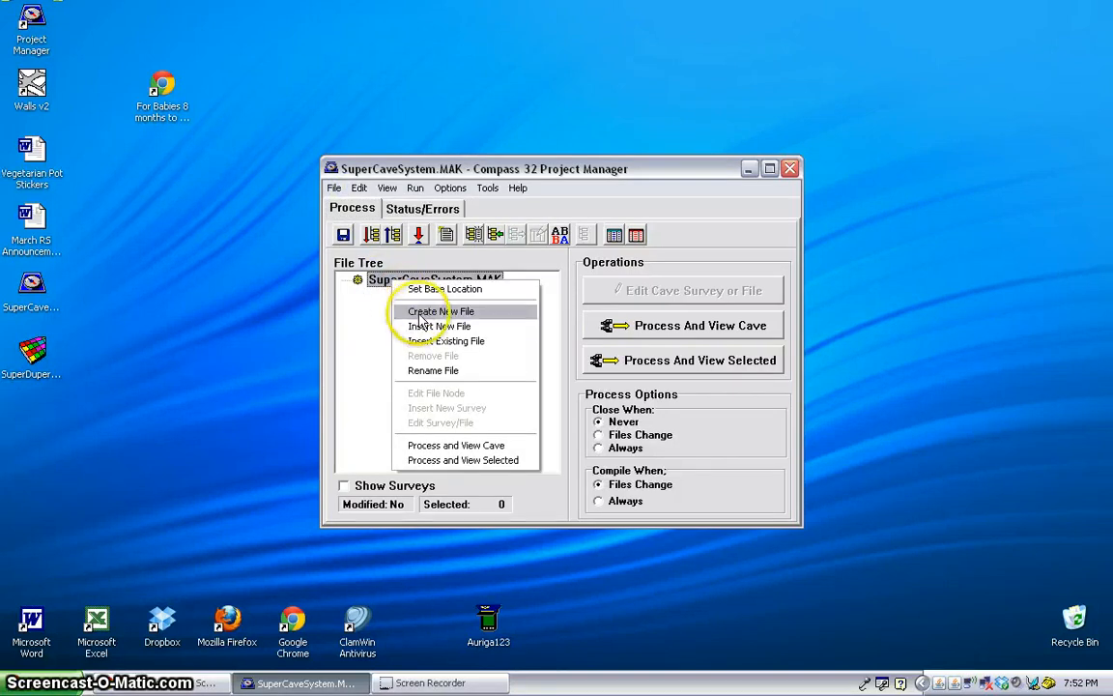
mouse_move(440, 326)
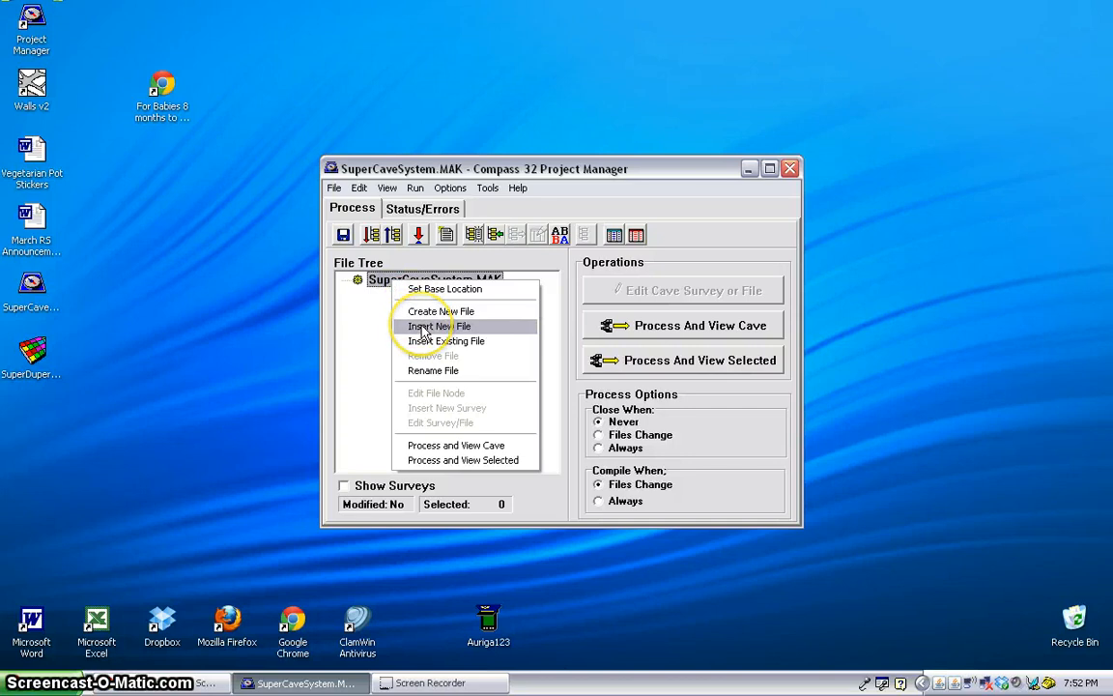
left_click(440, 310)
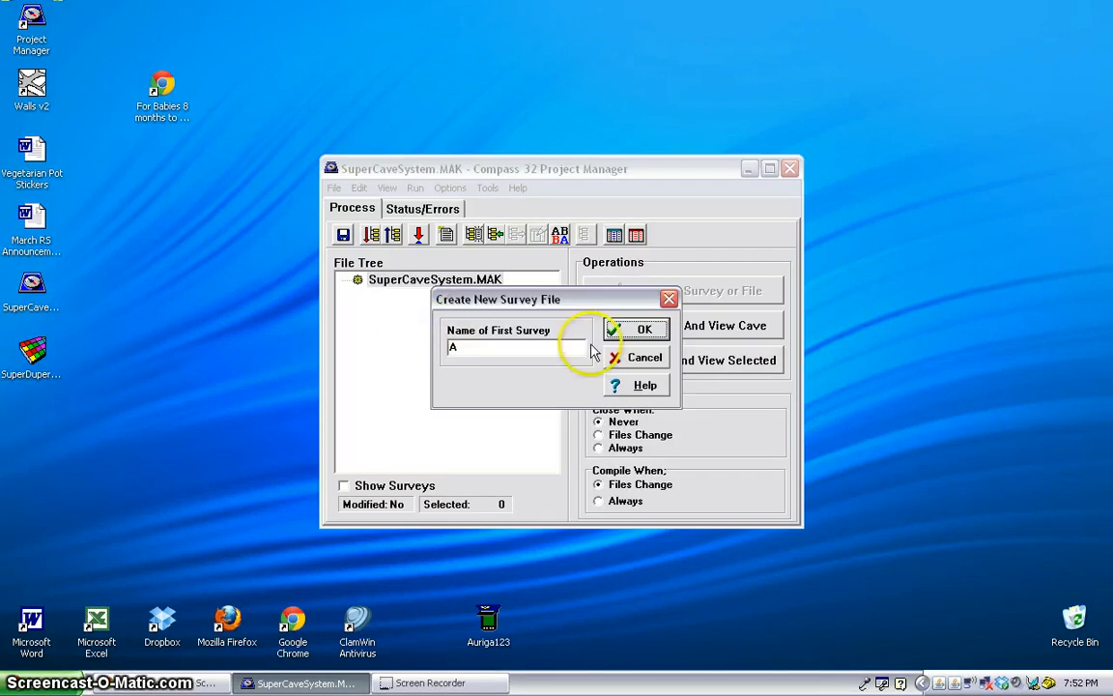
left_click(645, 330)
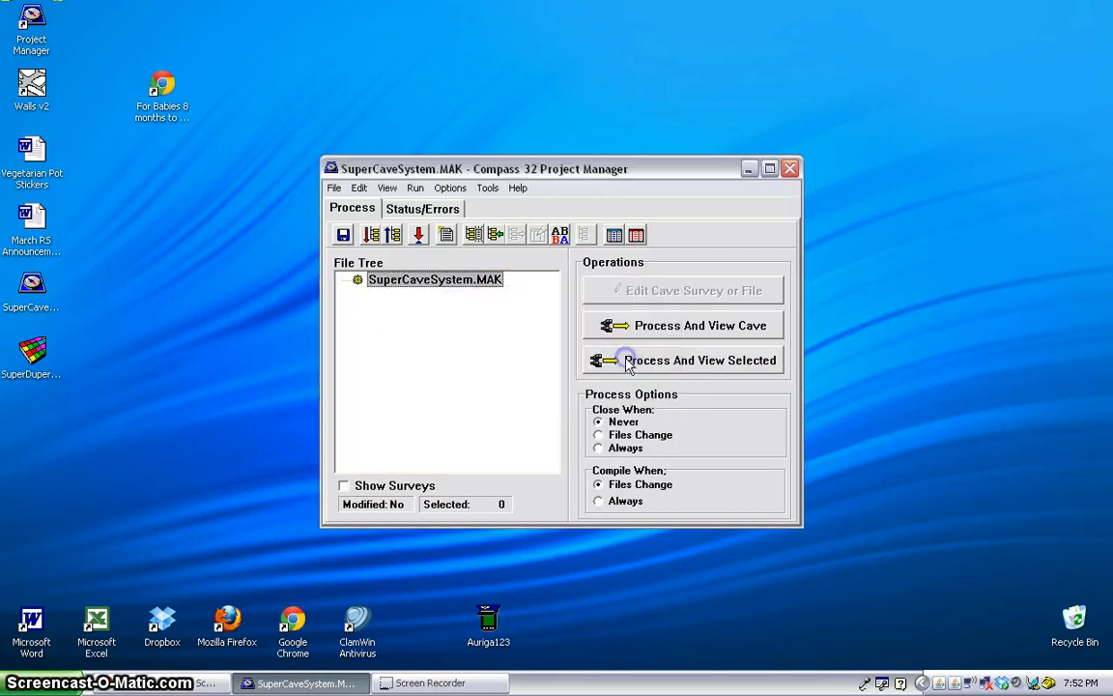
Choose Insert Existing File from the SuperCaveSystem.MAK root node's context menu.
right_click(435, 280)
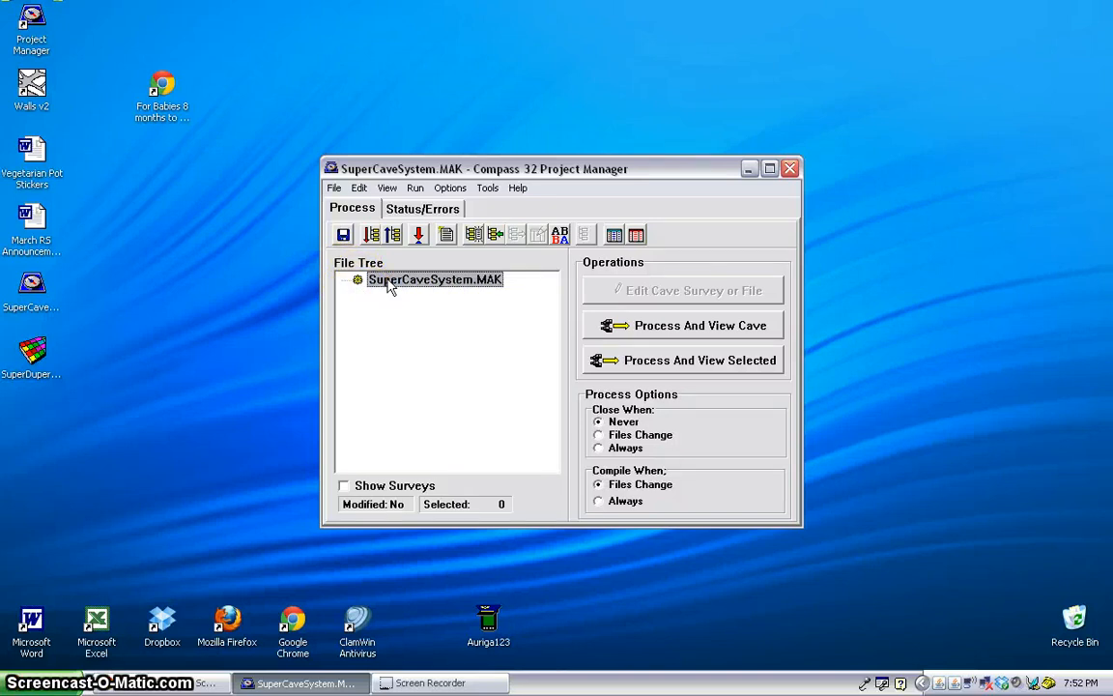
right_click(435, 279)
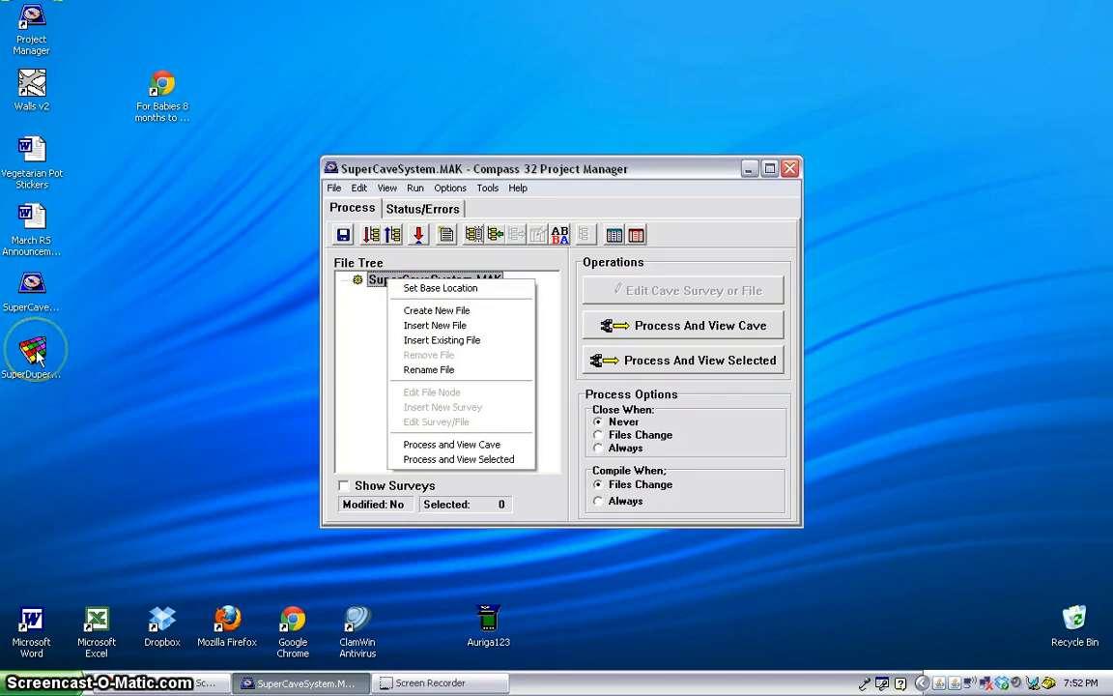
mouse_move(436, 310)
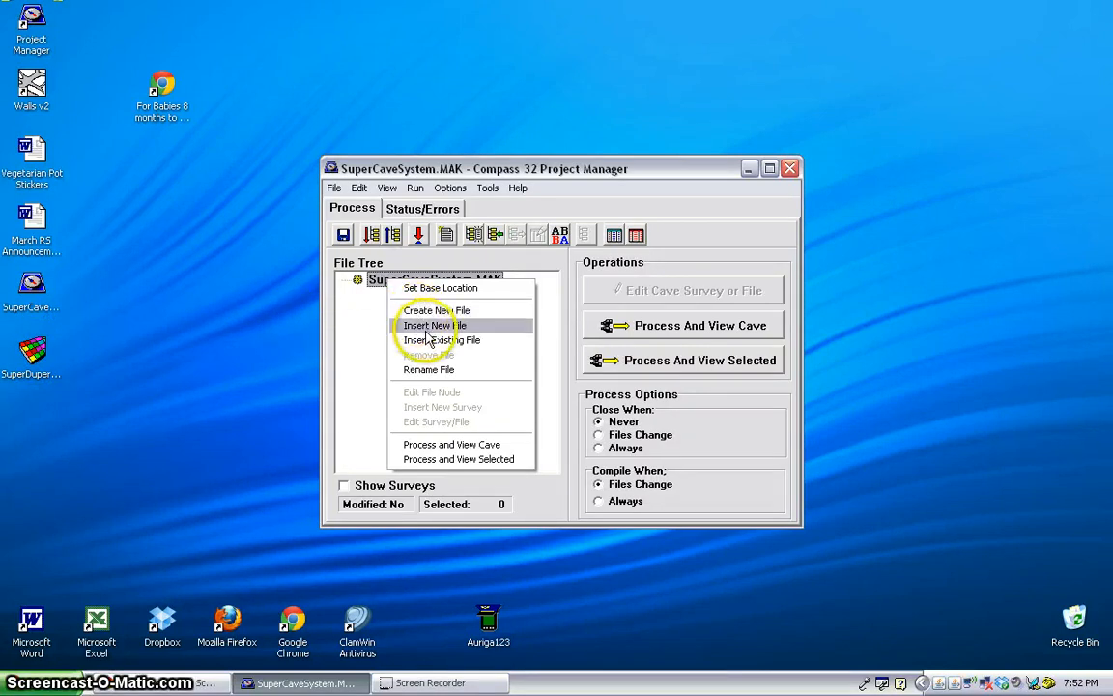
mouse_move(442, 340)
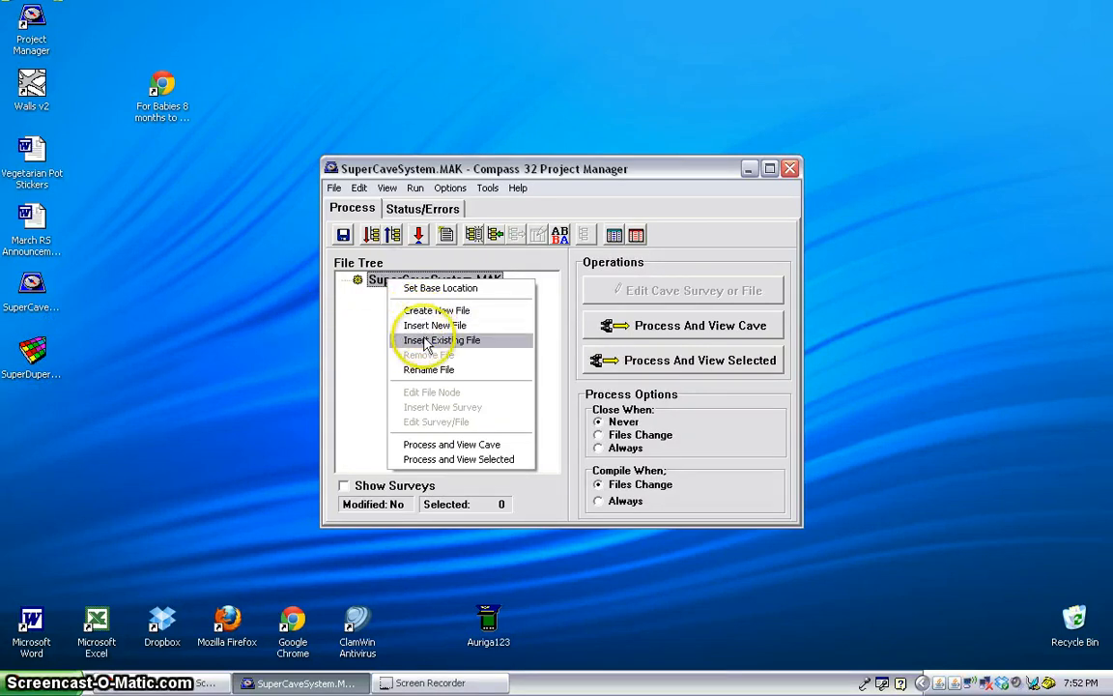
left_click(441, 339)
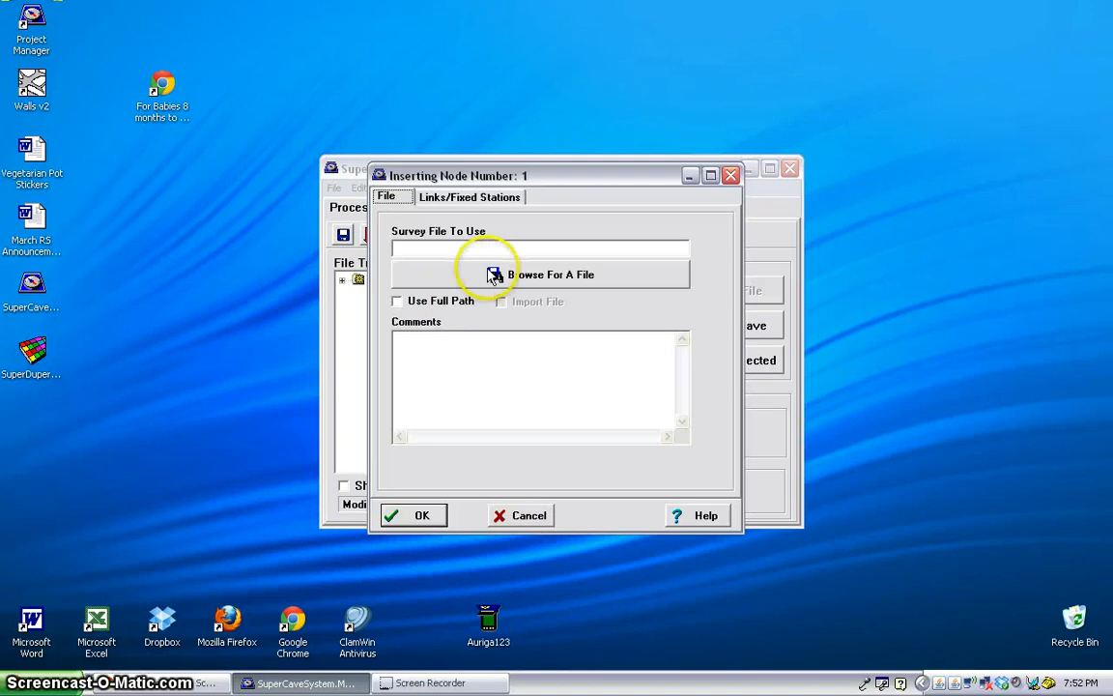
Browse to SuperDuperCave.DAT on the Desktop and insert it into the project.
left_click(495, 274)
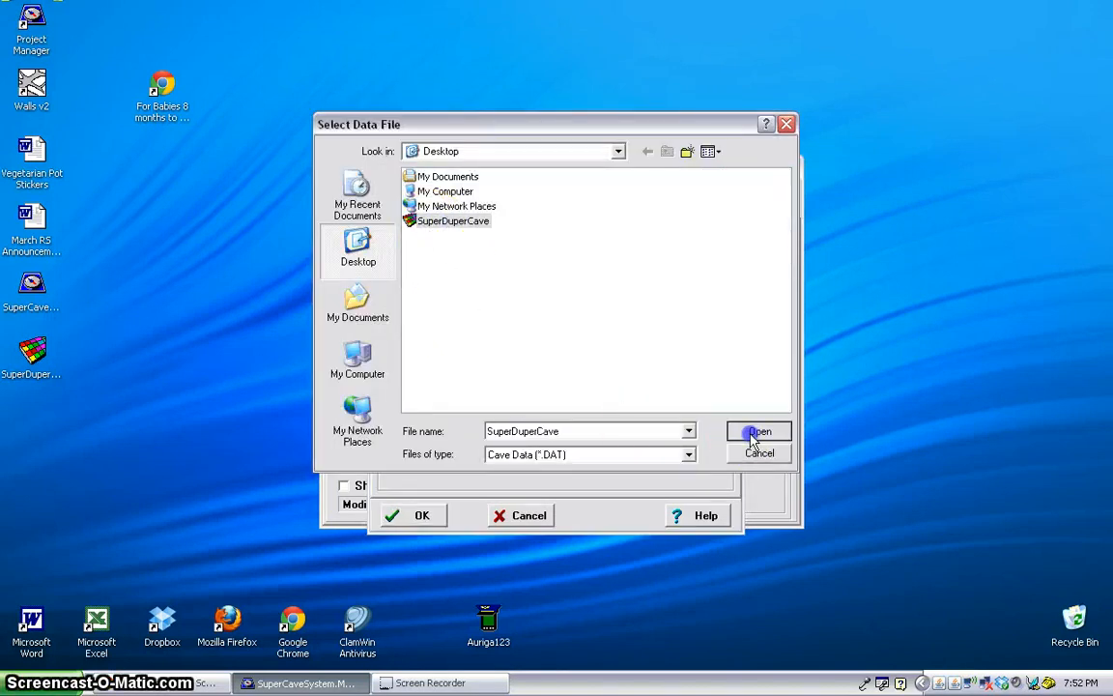
left_click(759, 431)
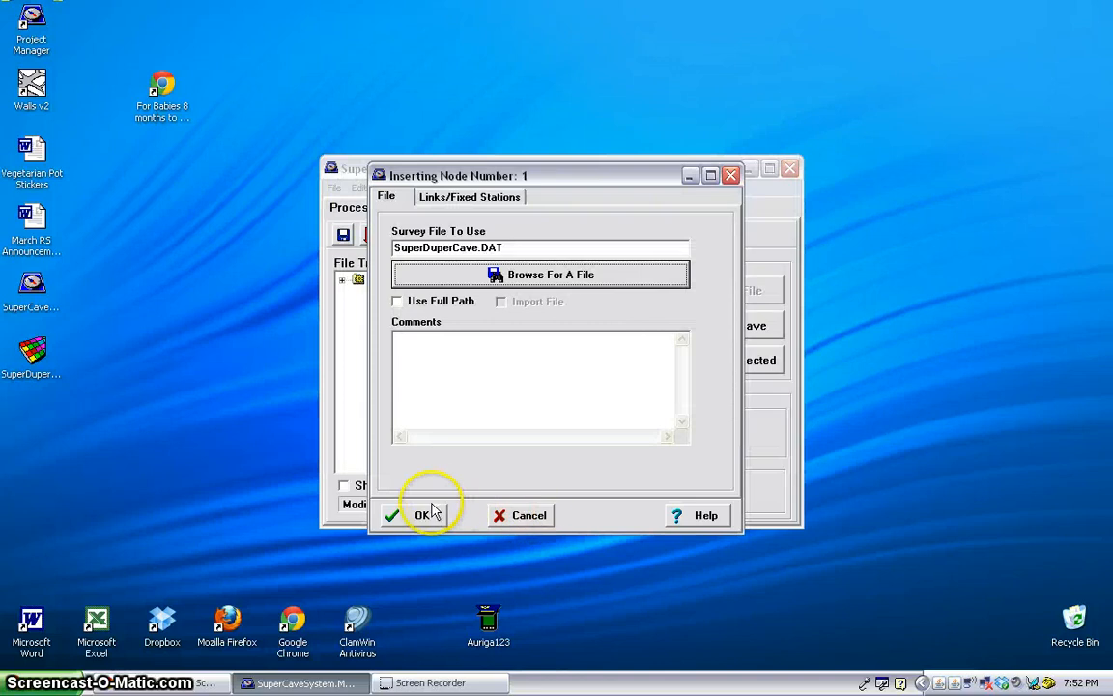
left_click(422, 514)
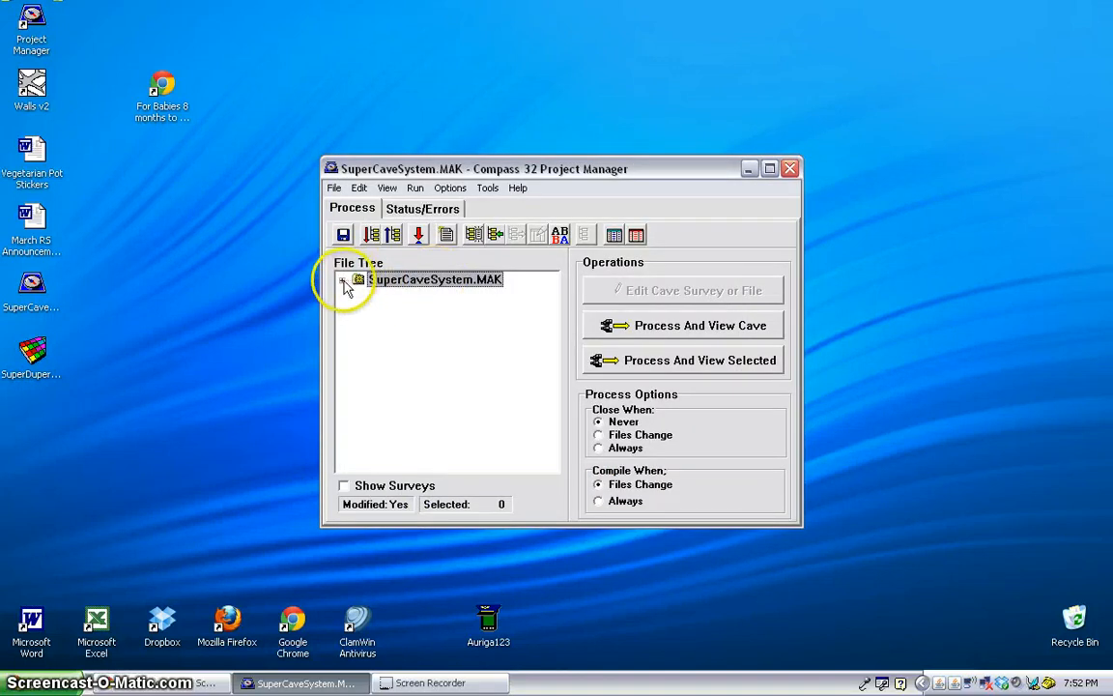
Expand SuperCaveSystem.MAK in the file tree and select SuperDuperCave.DAT.
left_click(345, 280)
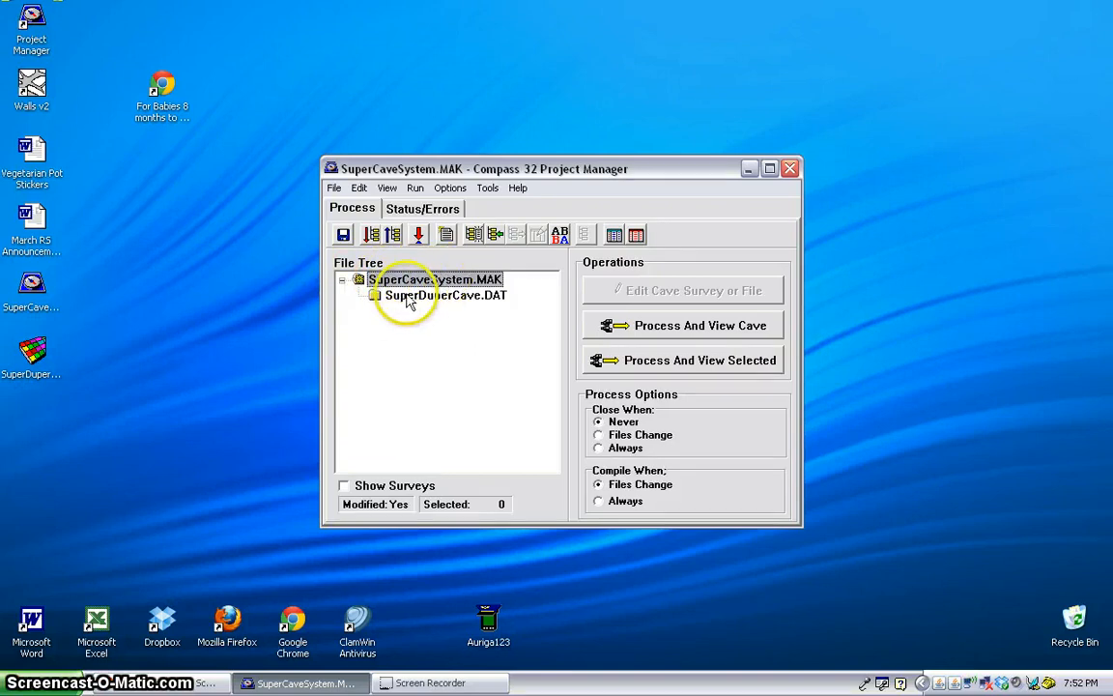
left_click(445, 295)
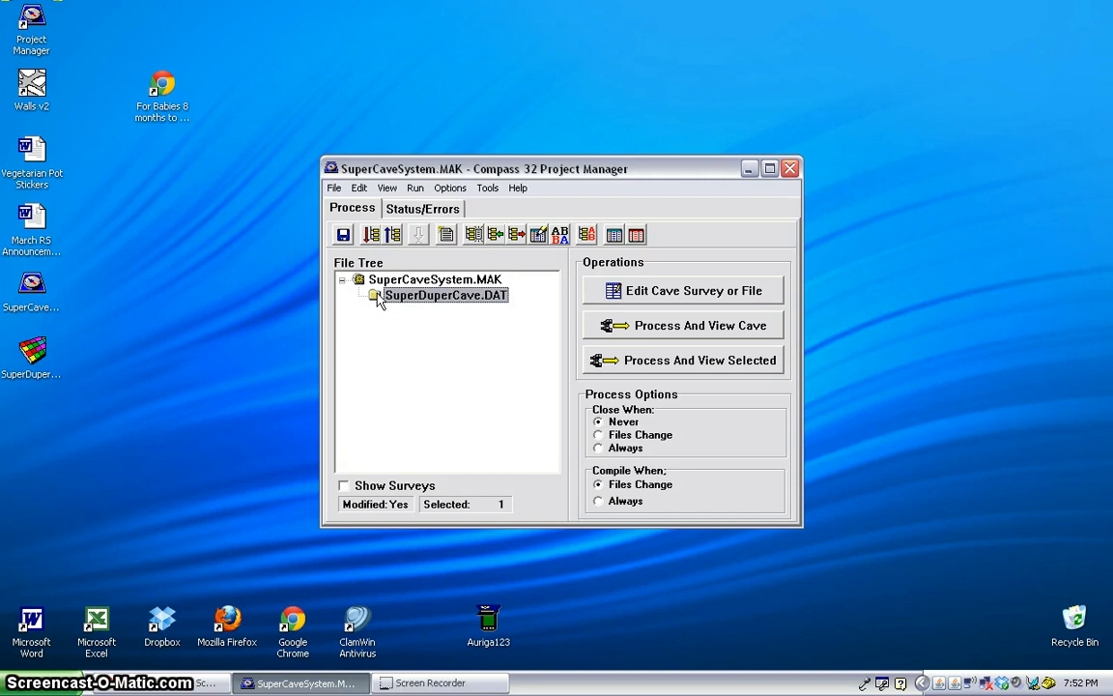
mouse_move(405, 341)
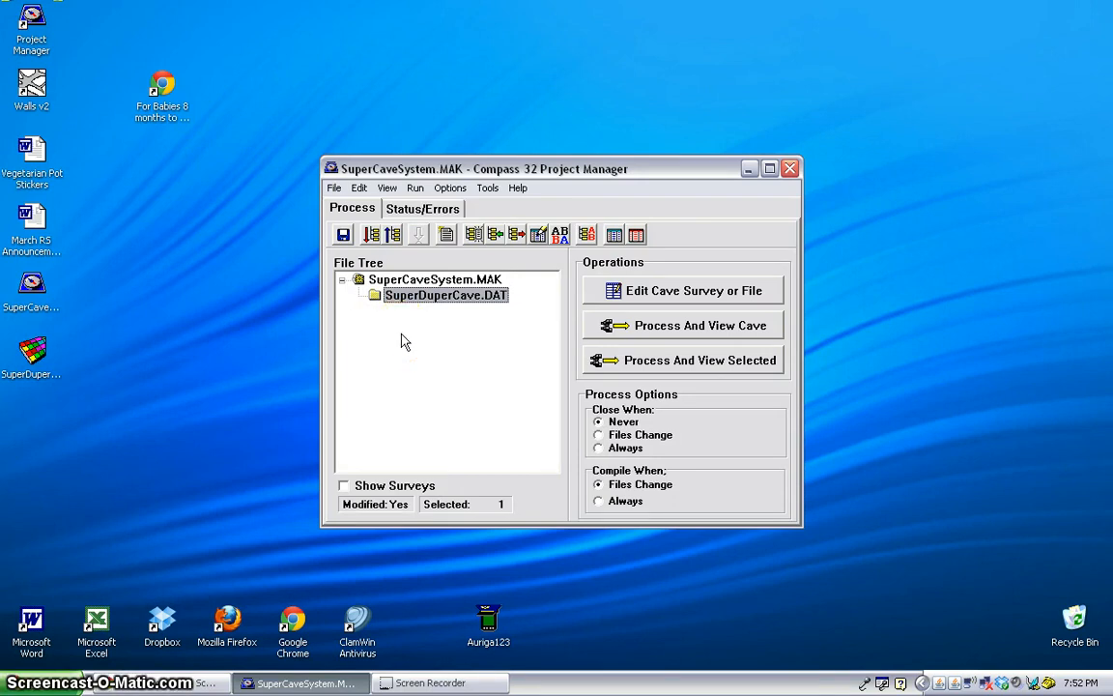